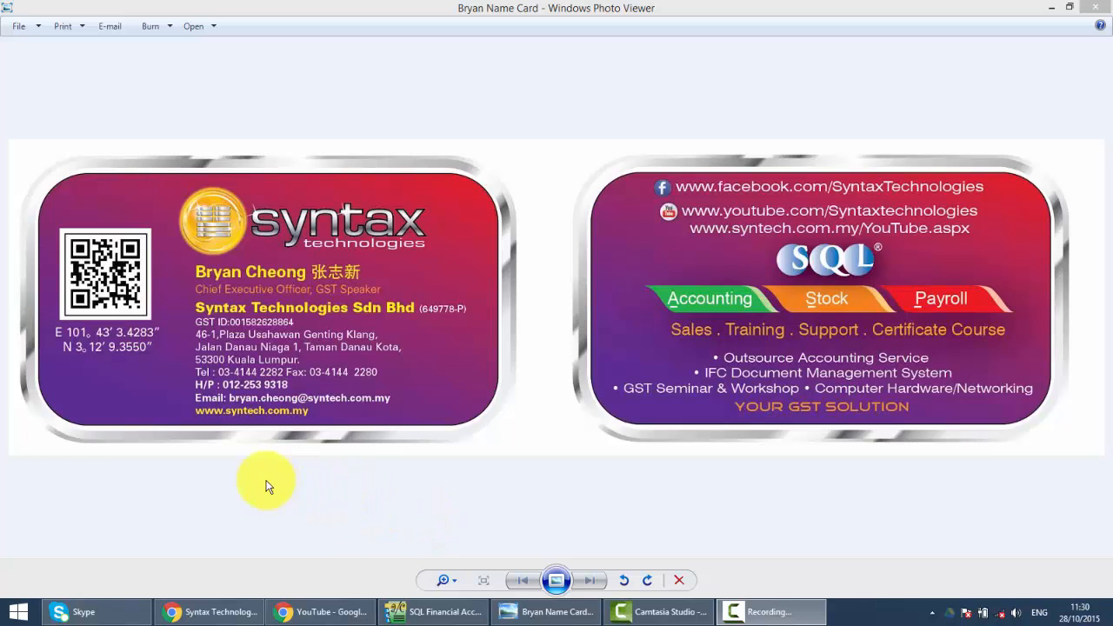
mouse_move(271, 459)
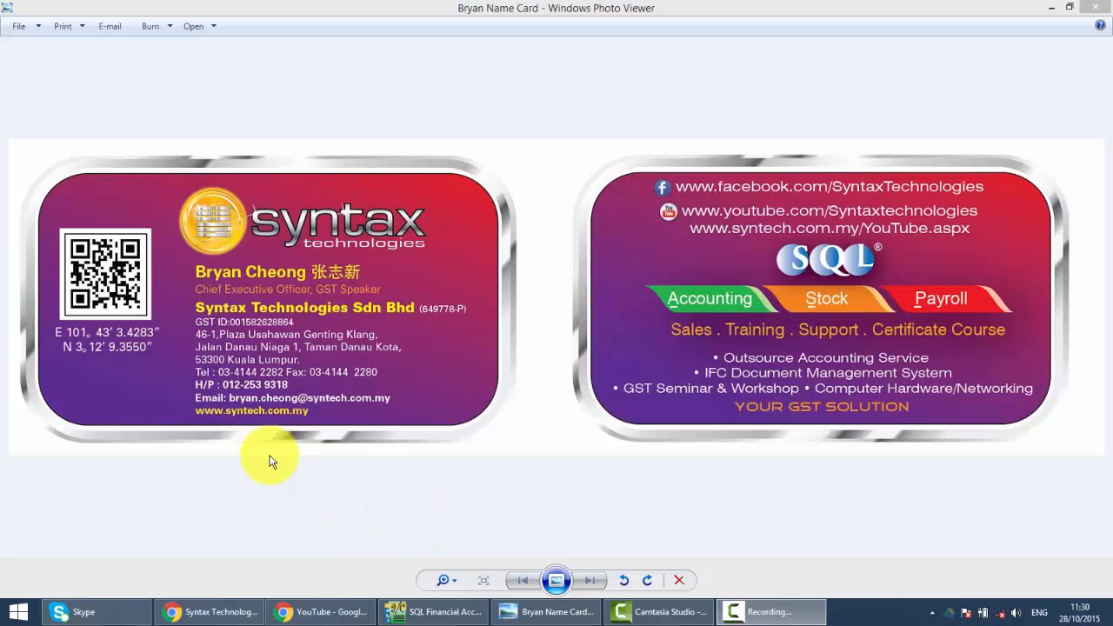
mouse_move(261, 438)
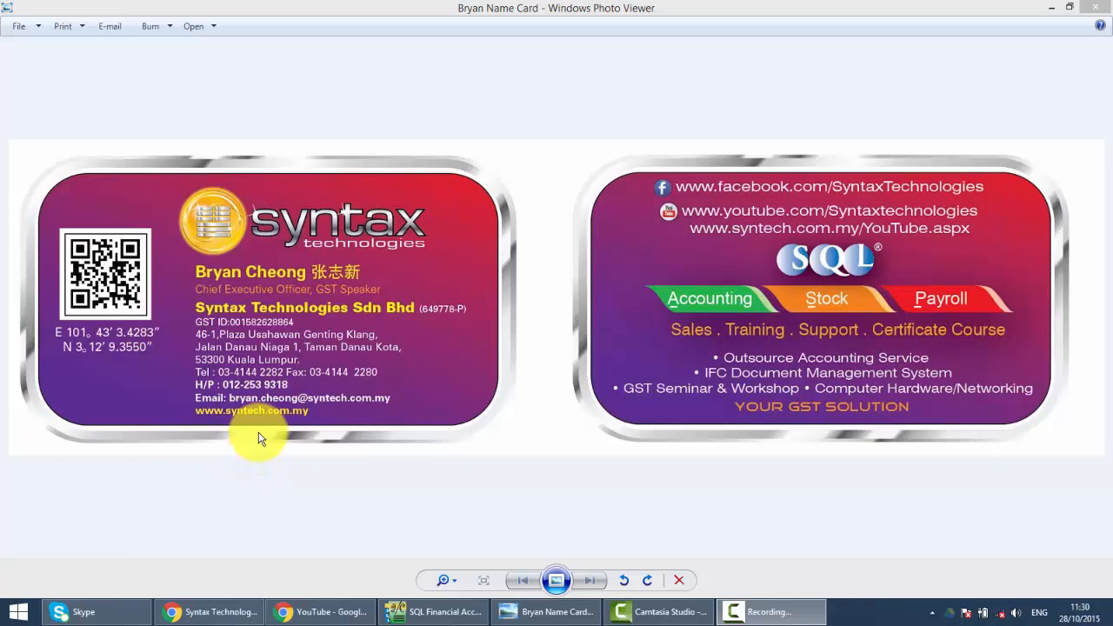
mouse_move(357, 433)
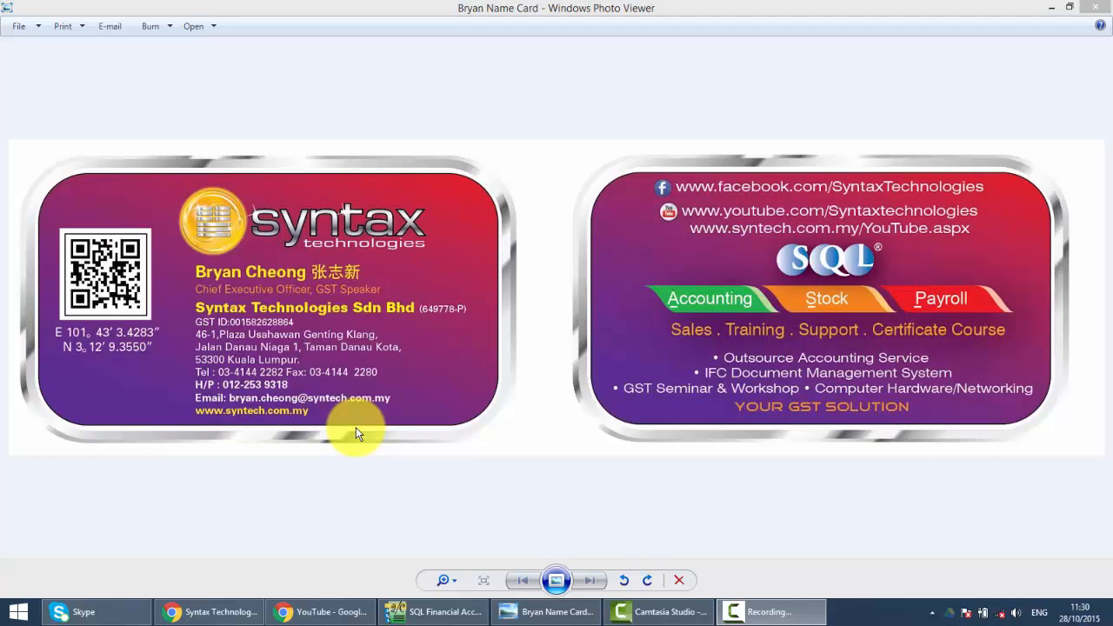
- Bring SQL Financial Accounting forward and show the Supplier Refund Entry list
click(433, 612)
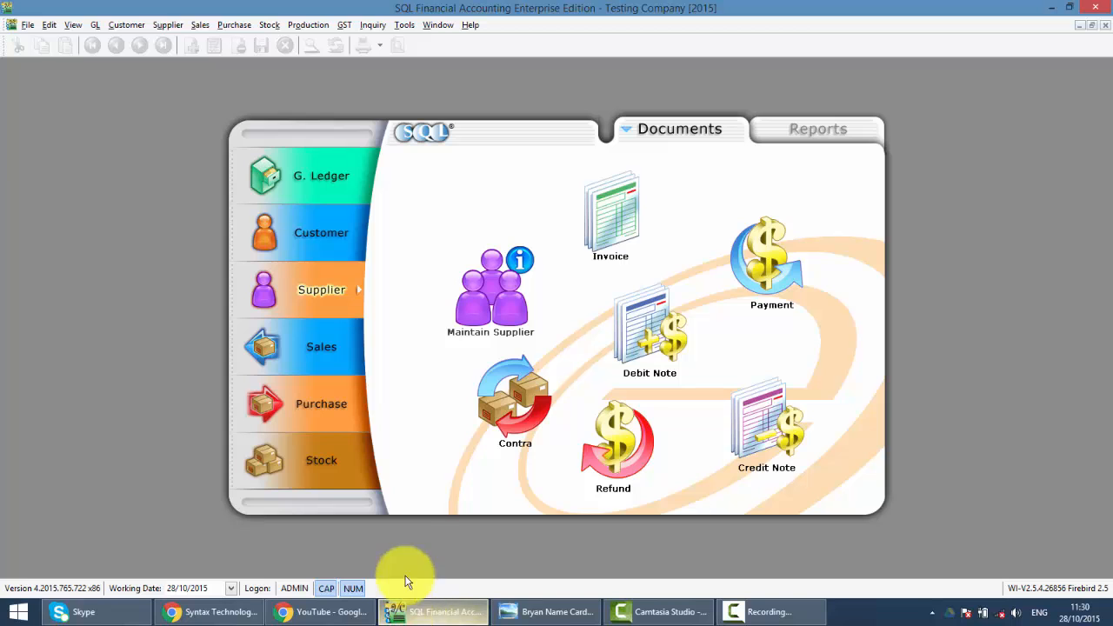
mouse_move(640, 423)
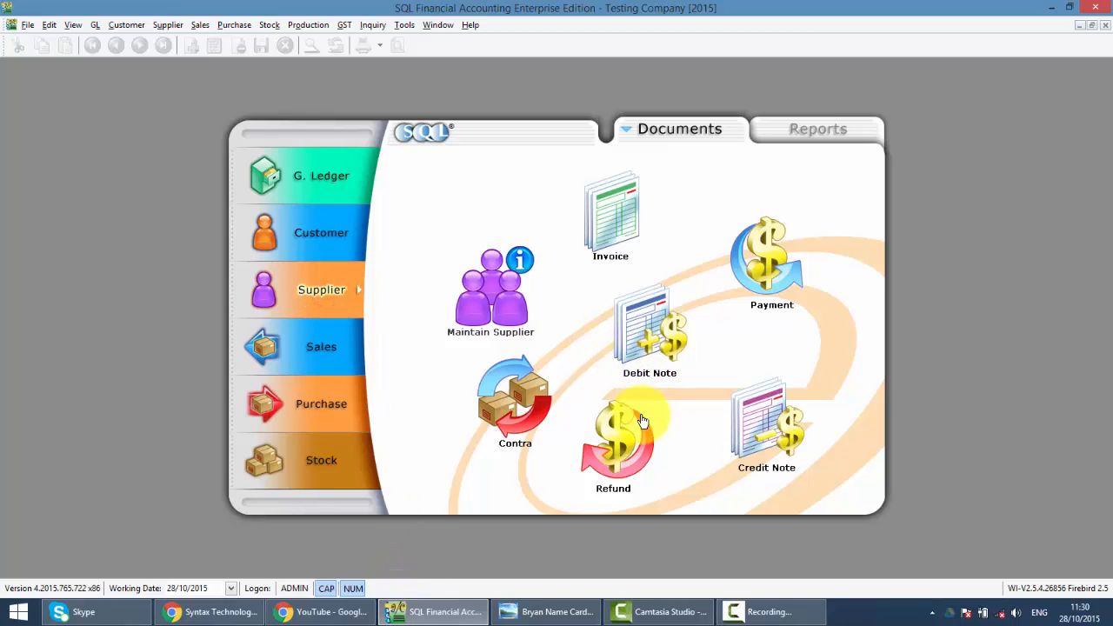
mouse_move(612, 456)
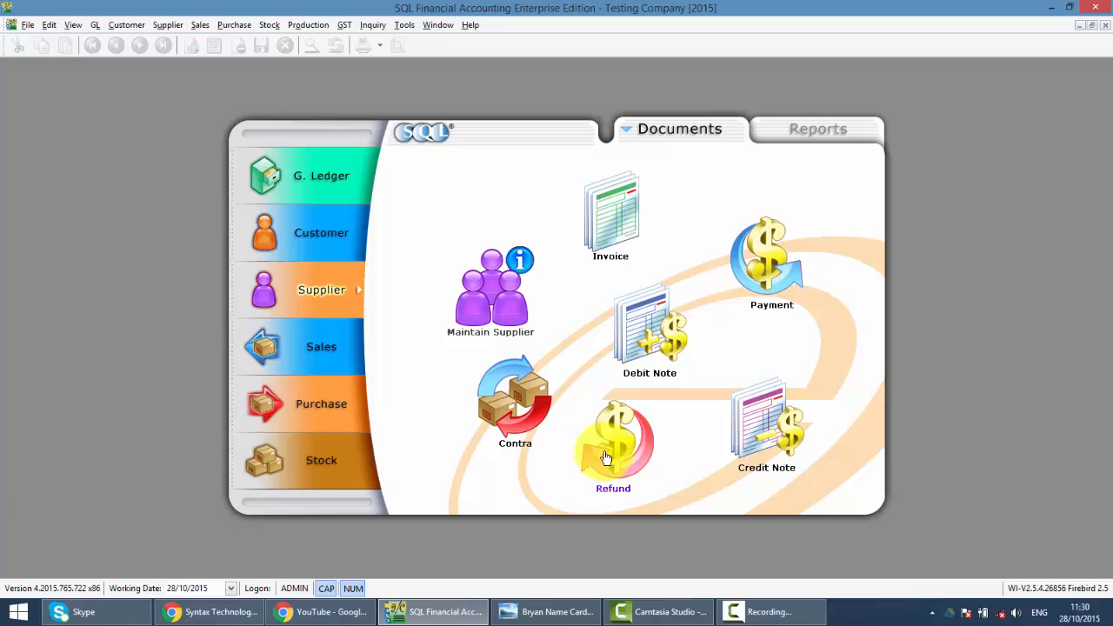
click(612, 443)
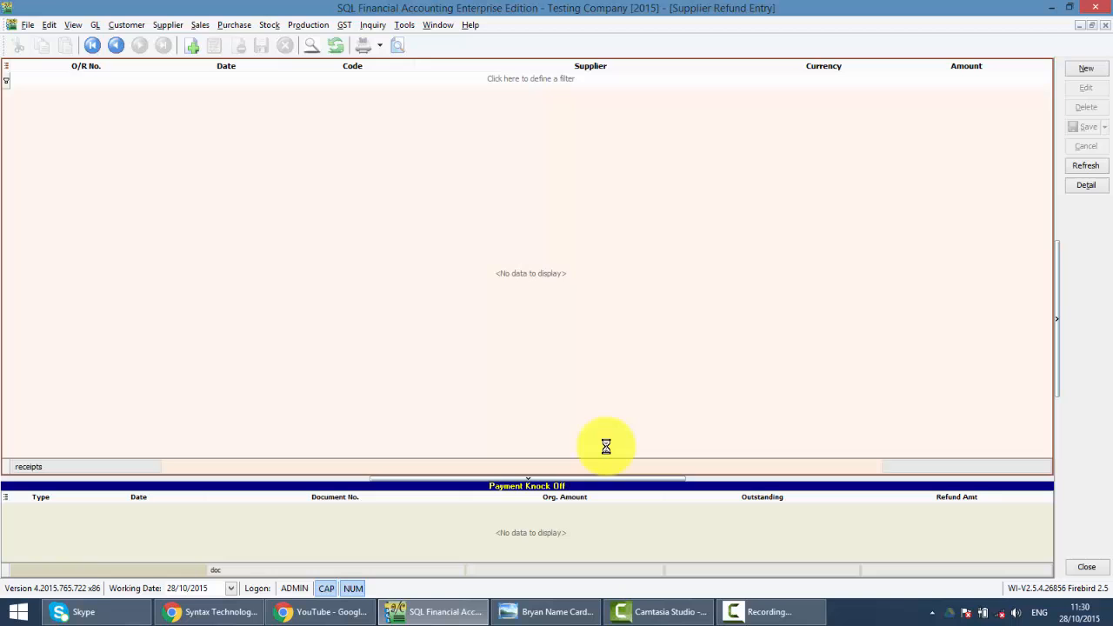
mouse_move(974, 240)
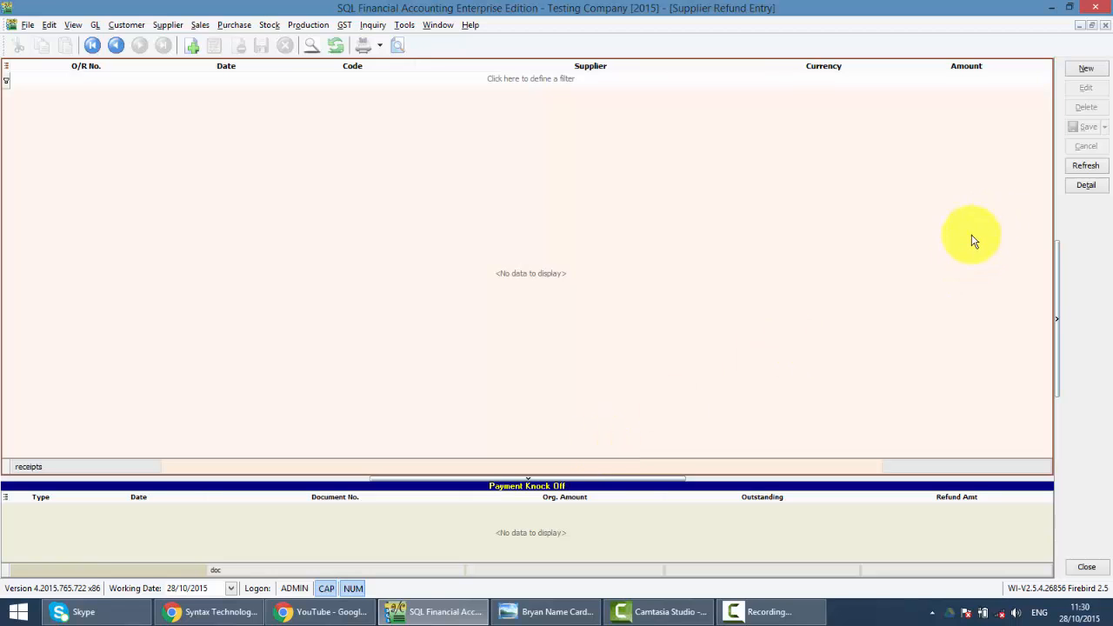
- Create a new supplier refund for SQL SDN BHD, listing its unapplied 1,000.00 payment PV-00055
click(1085, 67)
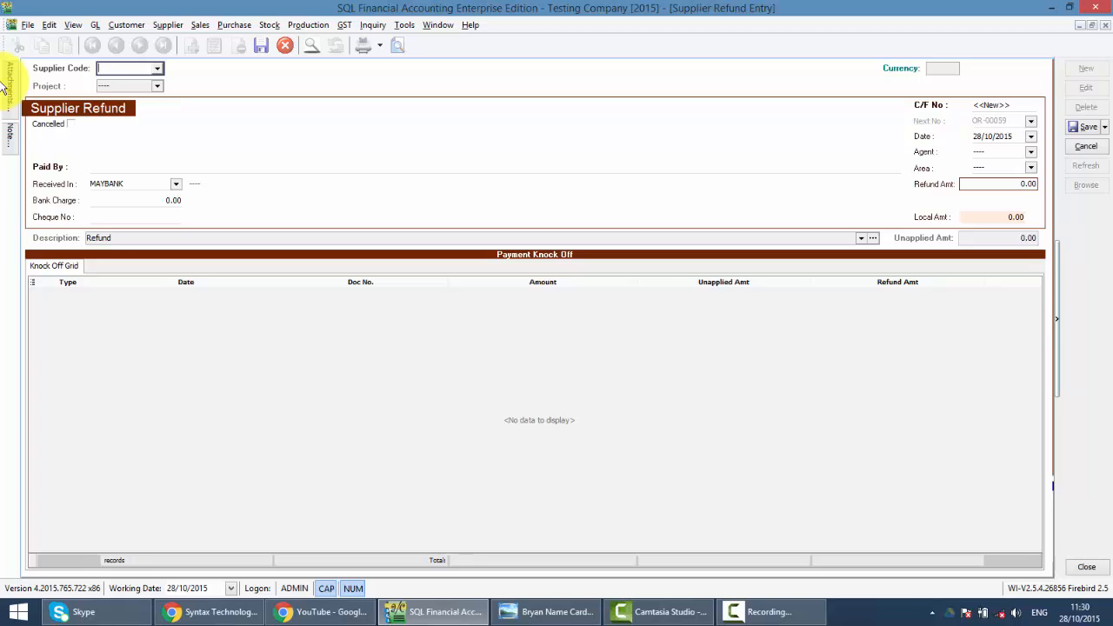
click(157, 68)
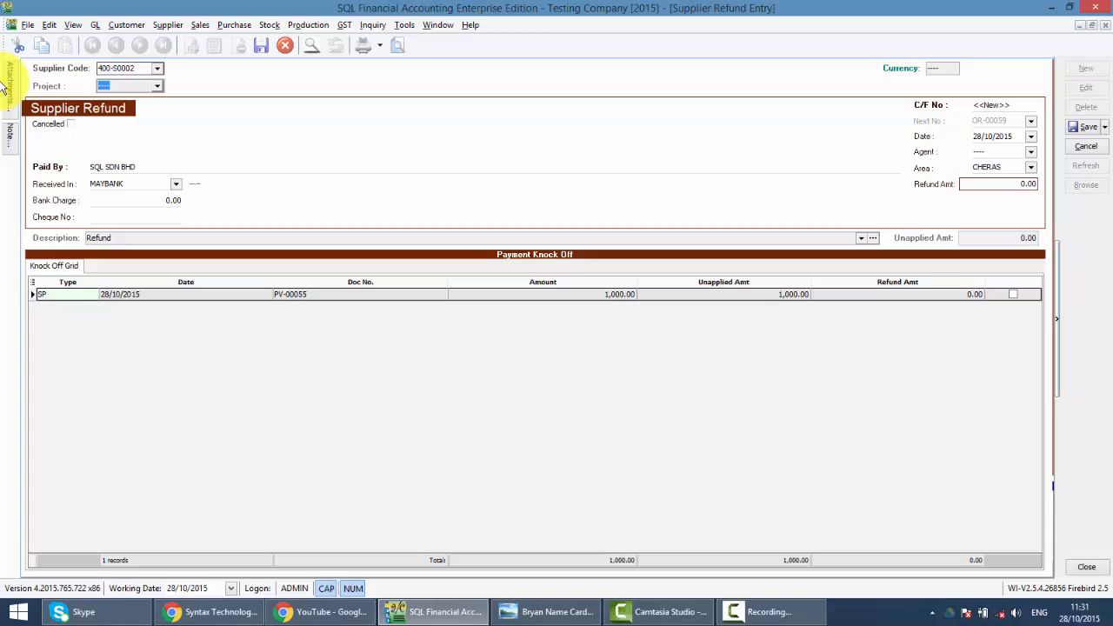
mouse_move(219, 336)
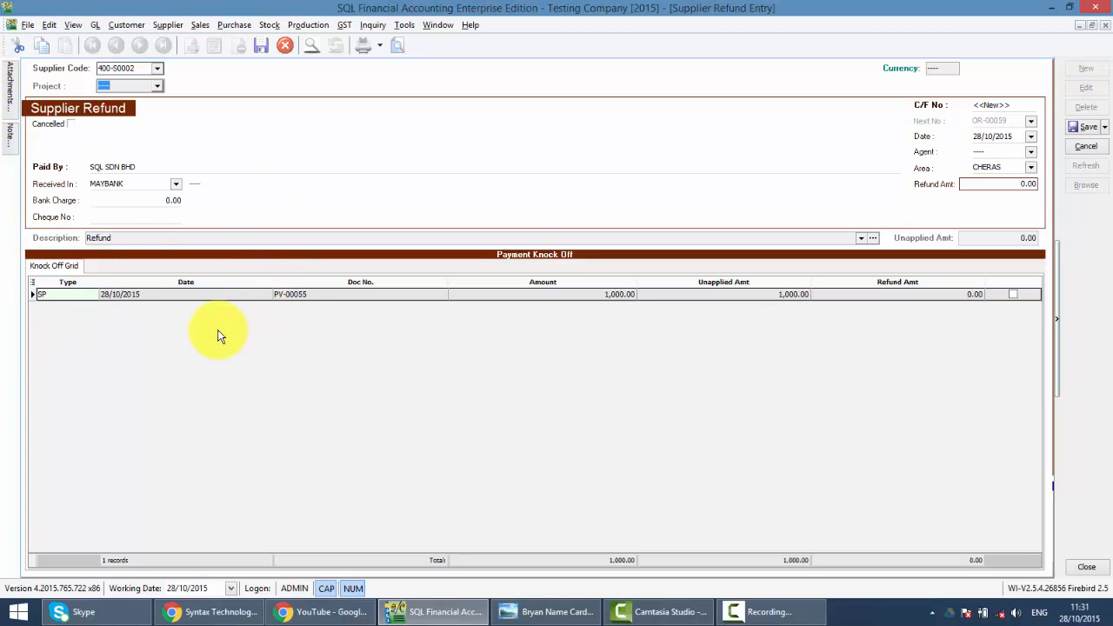
mouse_move(588, 365)
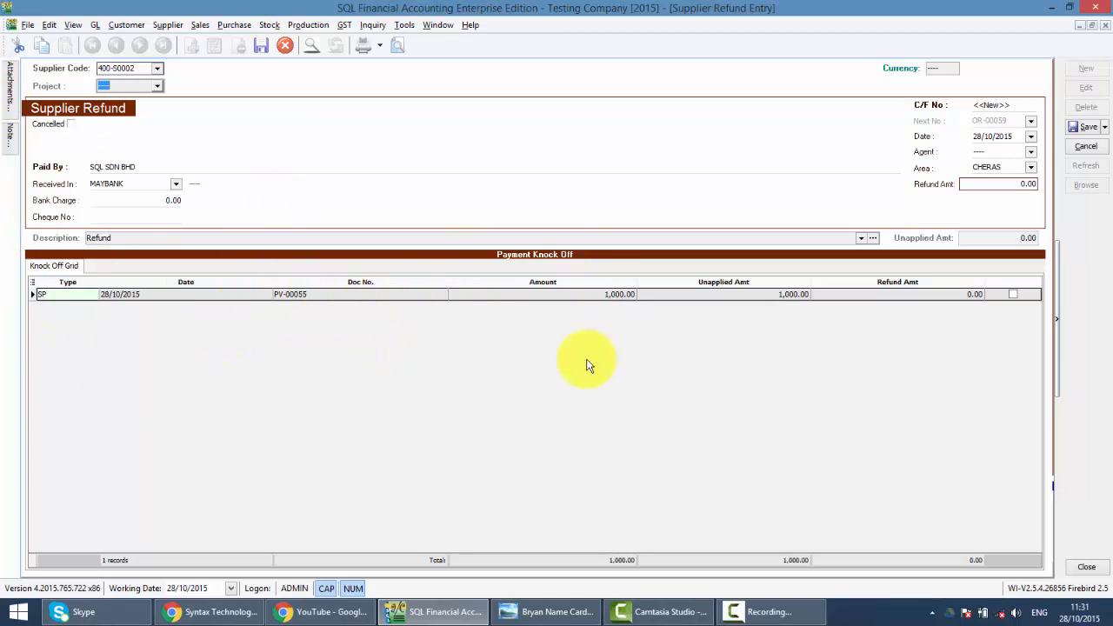
mouse_move(477, 341)
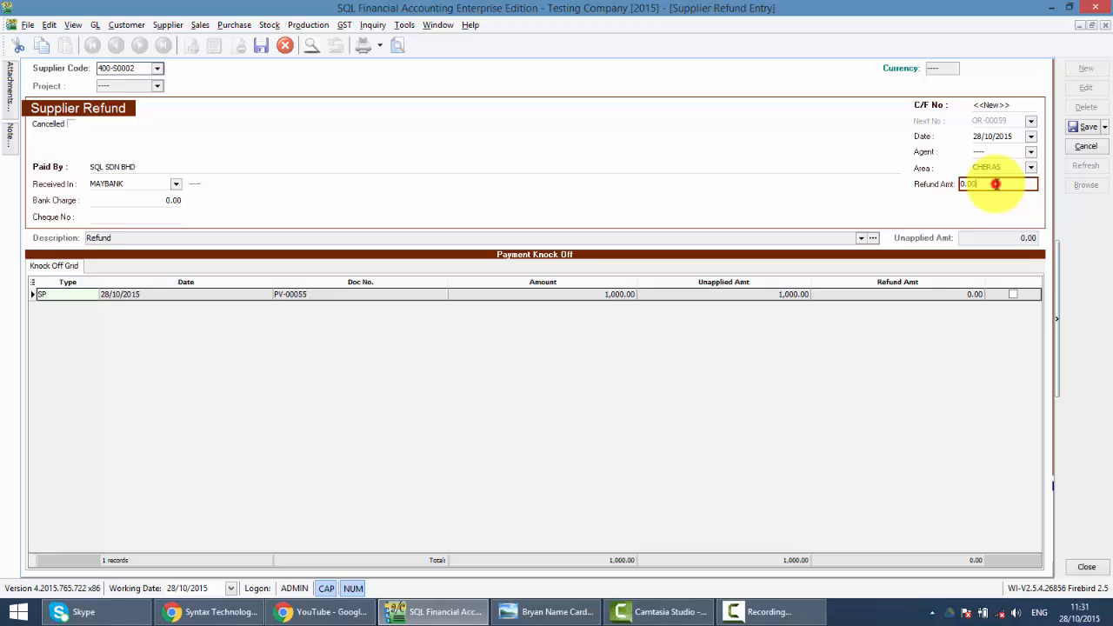
- Enter refund amount 1,000.00 and cheque MBB3435353, knocking off payment PV-00055 in full
text(10)
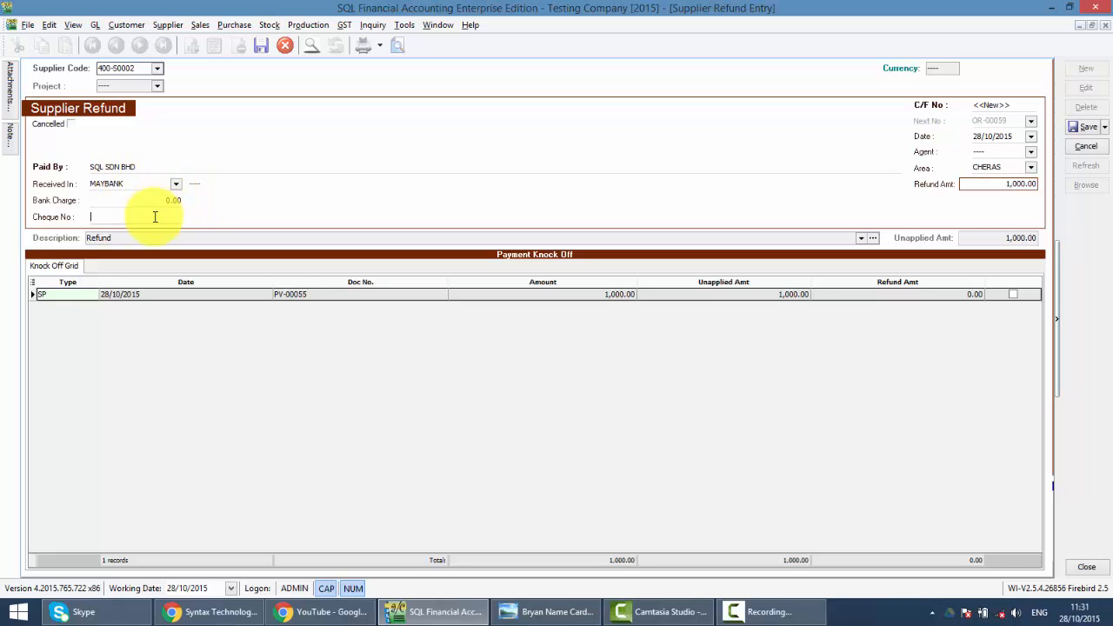
text(C)
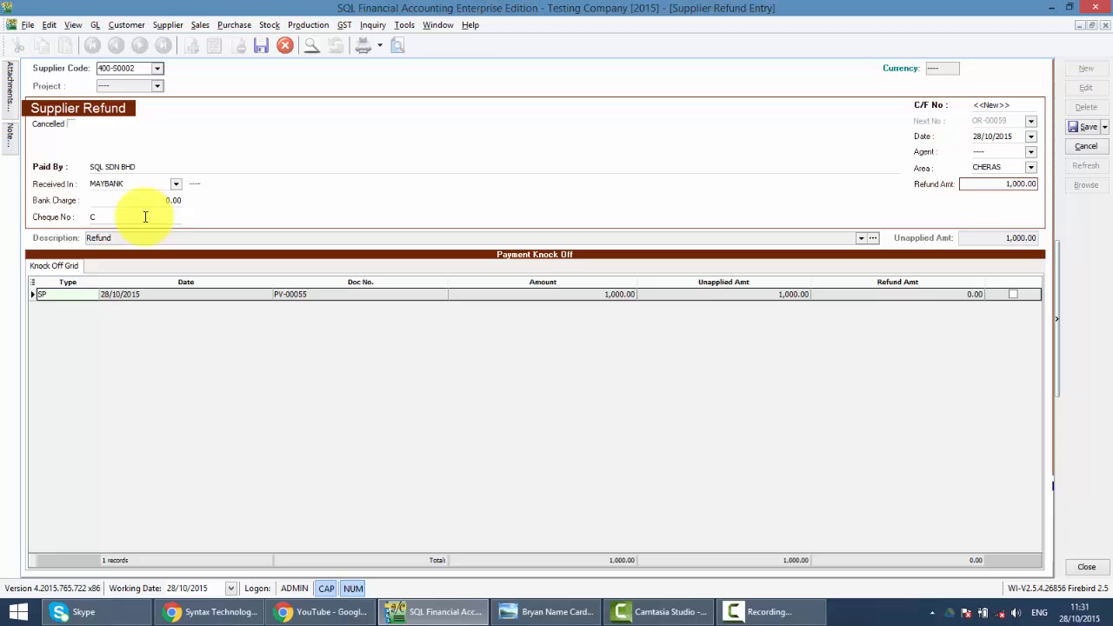
text(MBB3435353)
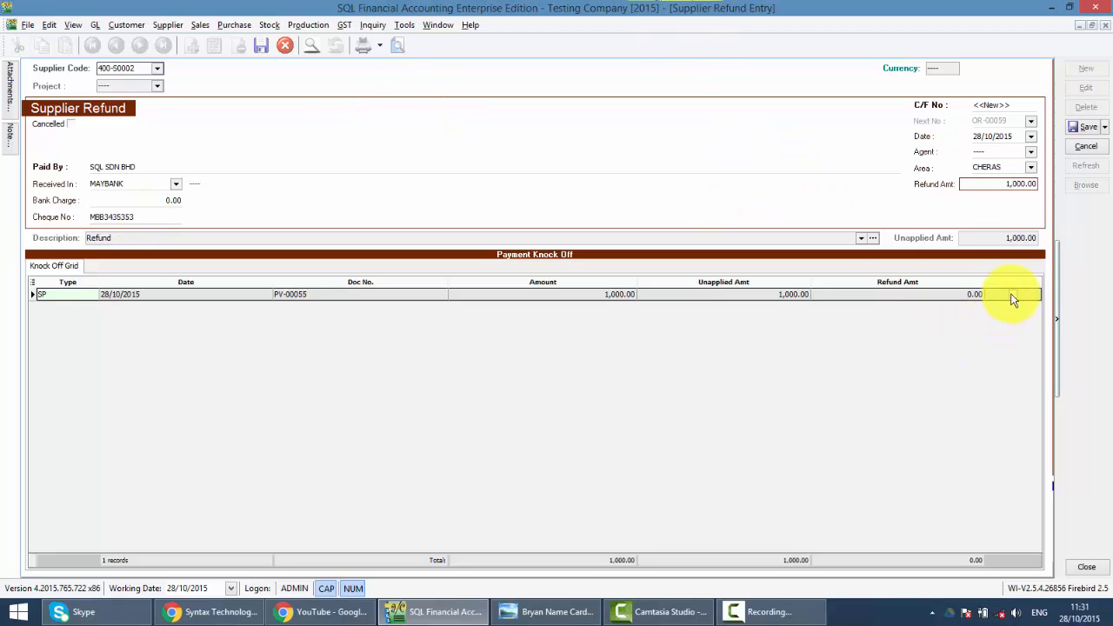
click(1012, 294)
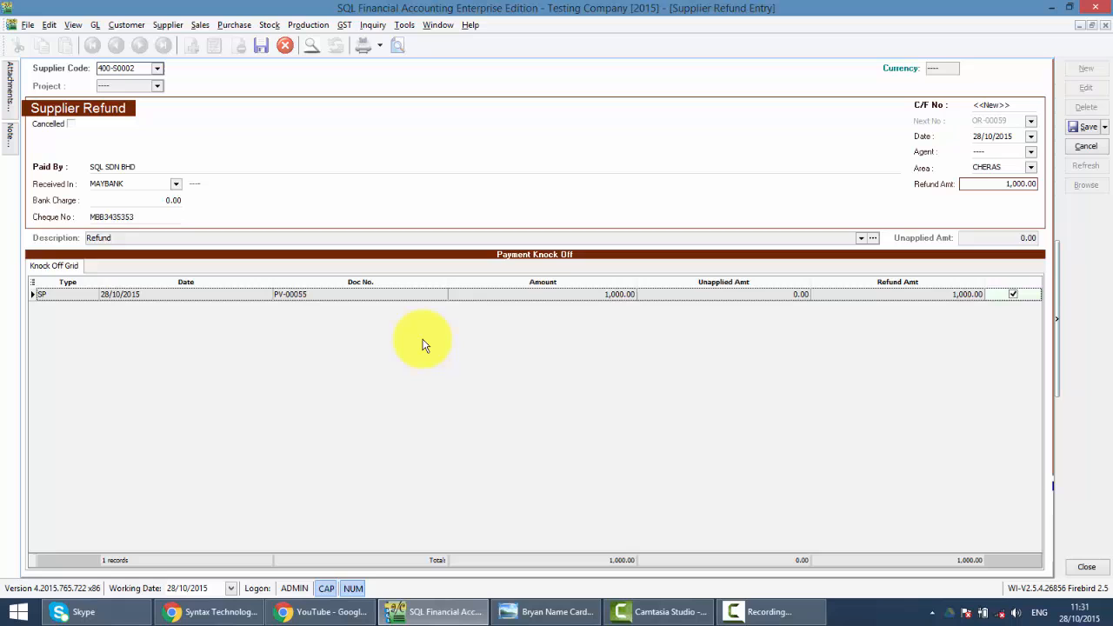
mouse_move(1071, 120)
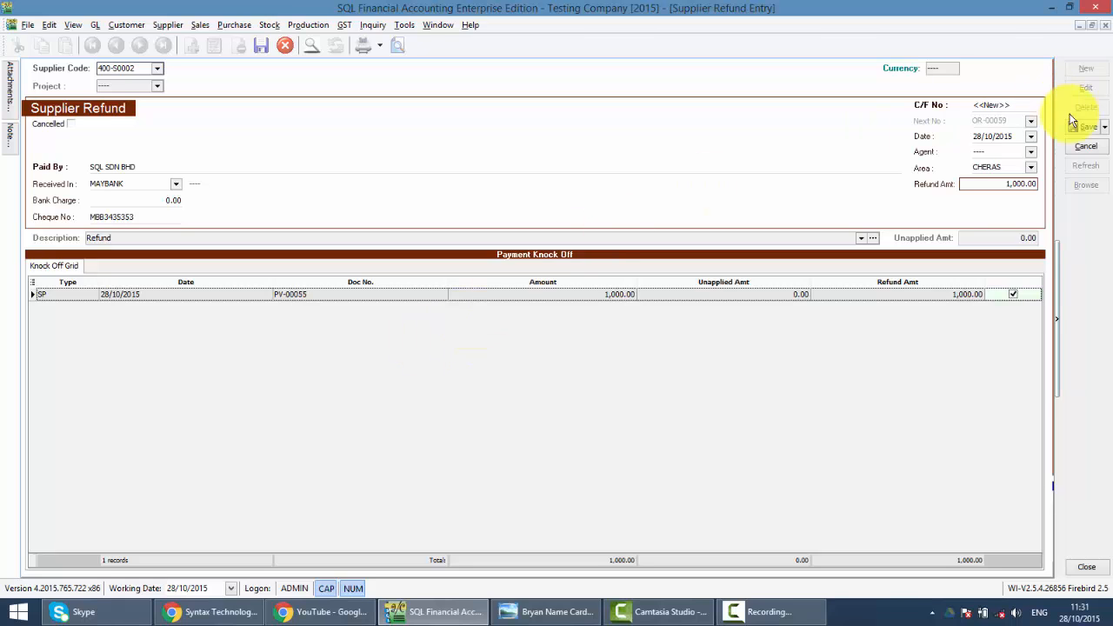
- Save the supplier refund, creating document OR-00059
click(1086, 126)
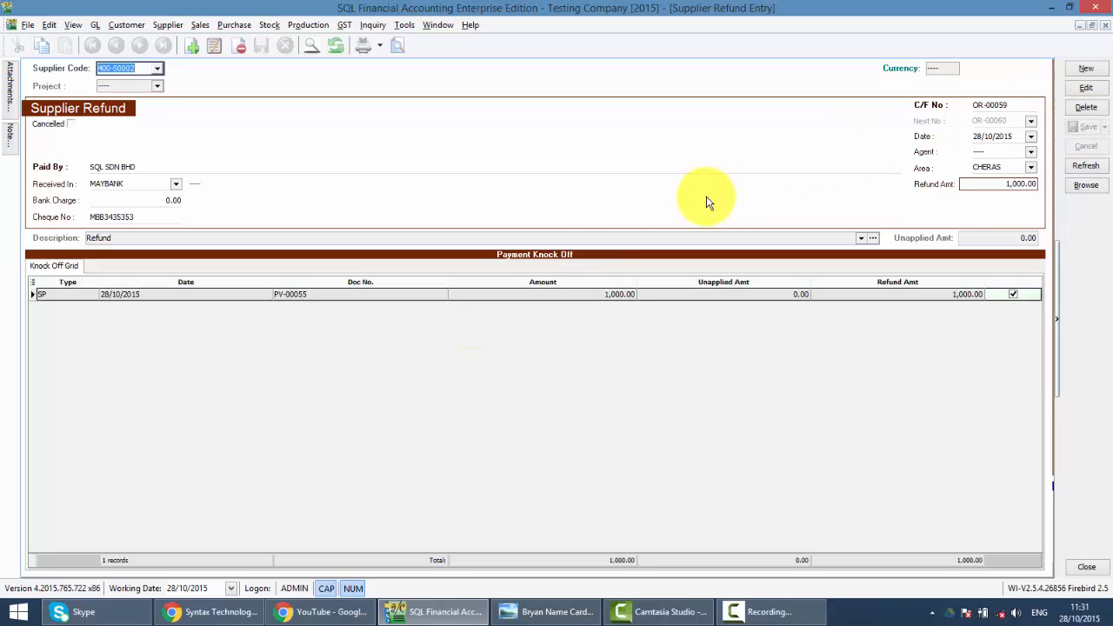
mouse_move(581, 277)
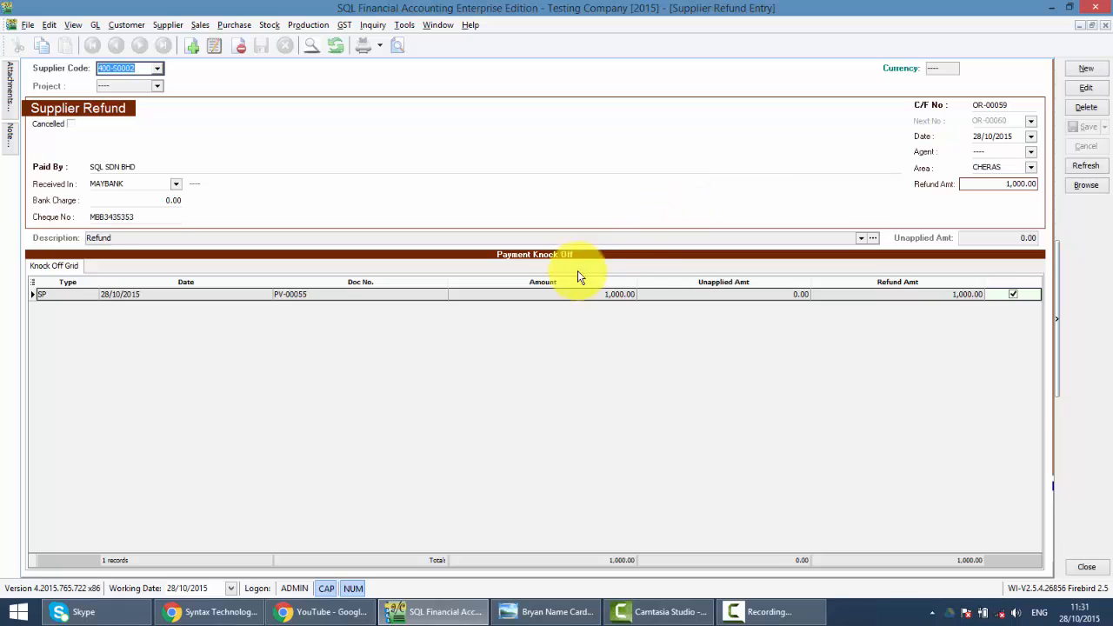
mouse_move(543, 296)
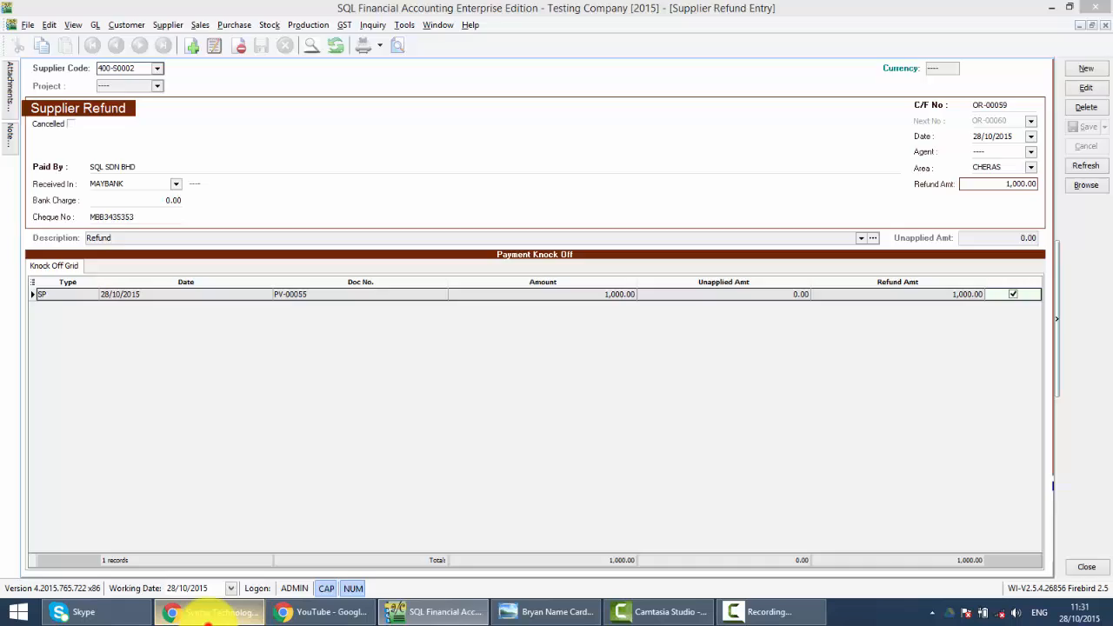
- Switch to the Syntax Technologies Facebook page and scroll to its GST03 printing post
click(209, 612)
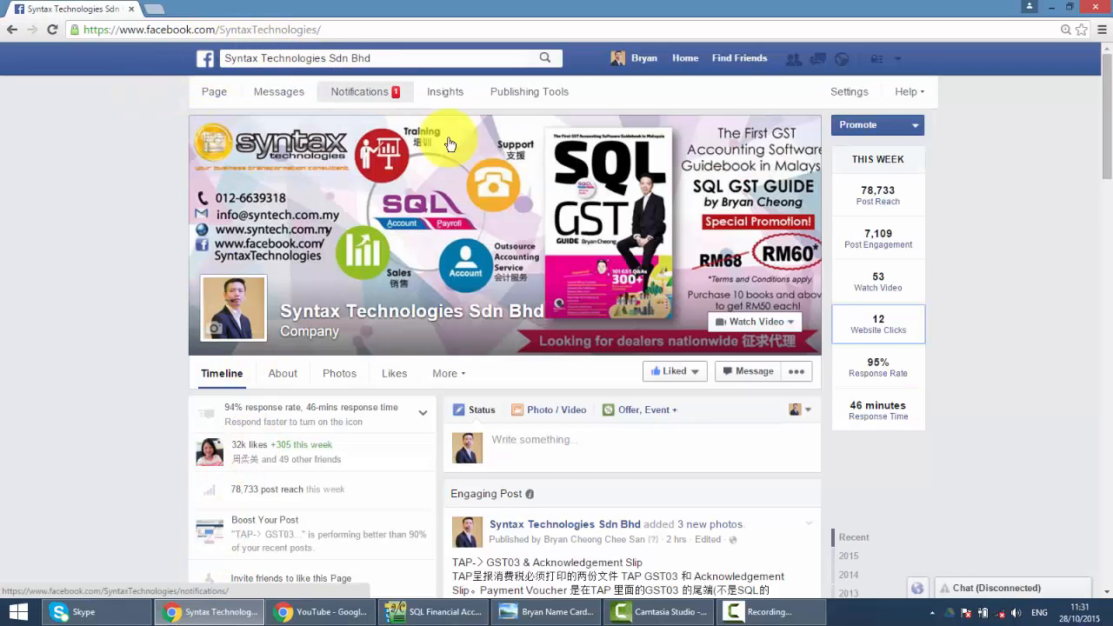
scroll(down, 3)
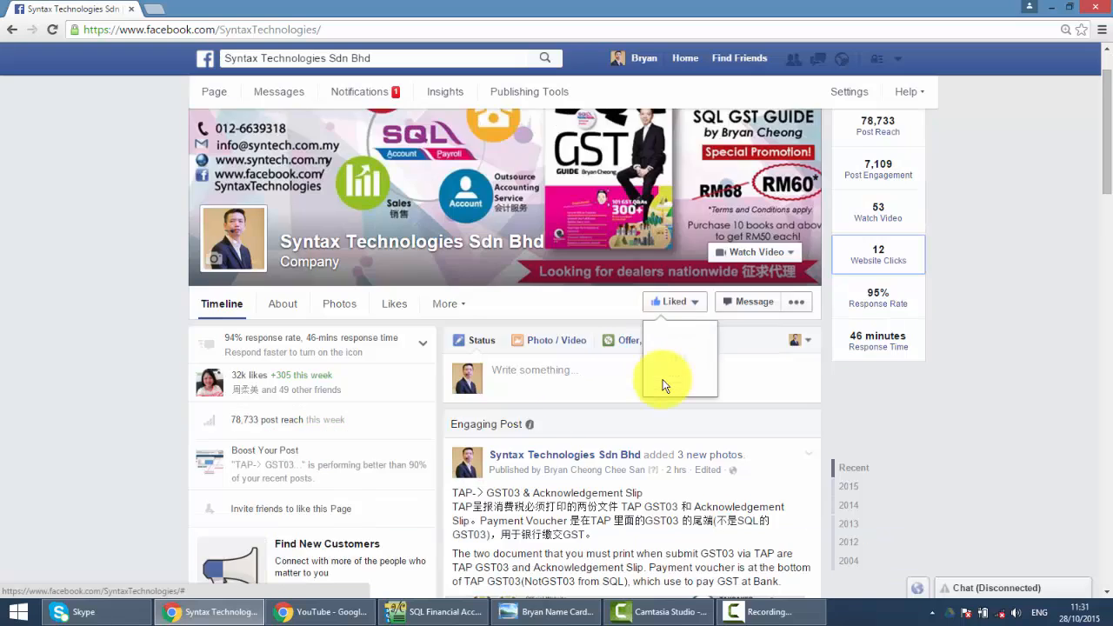
scroll(down, 3)
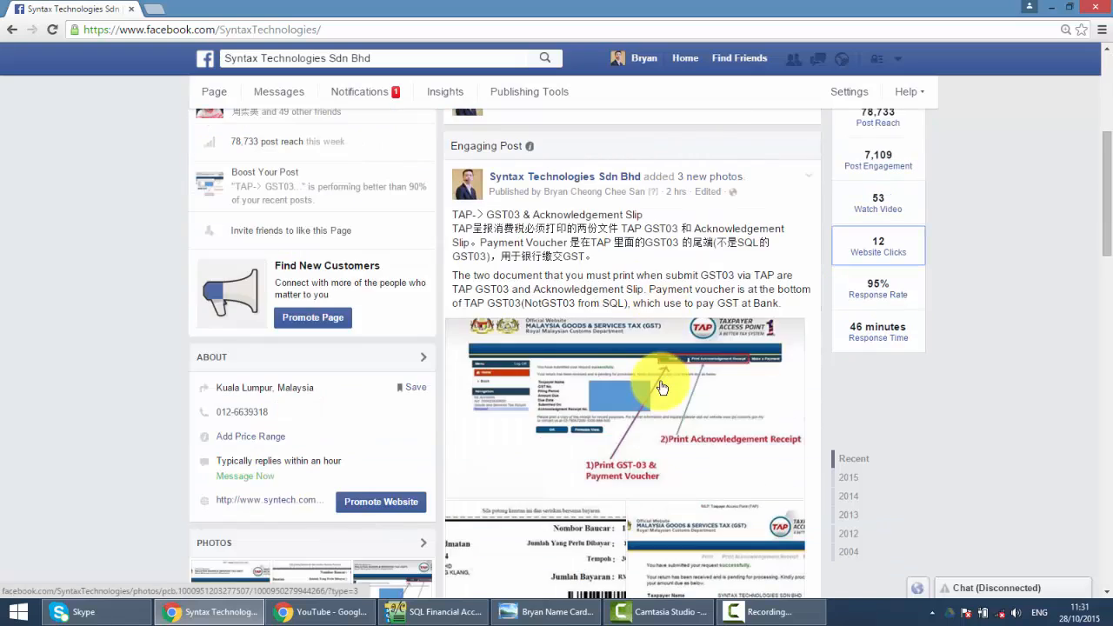
scroll(down, 3)
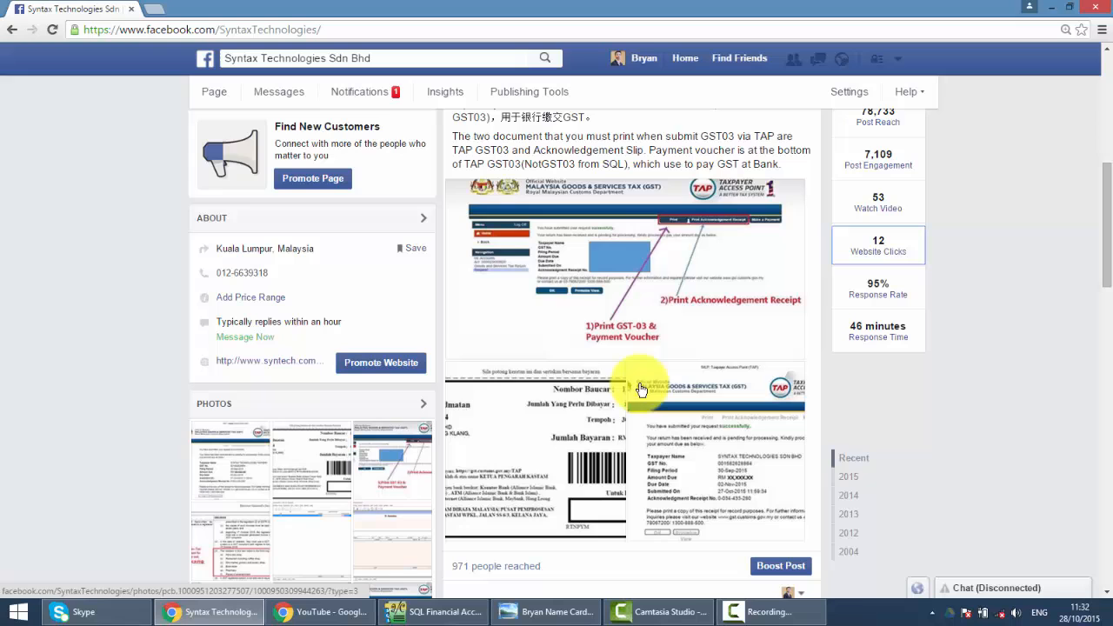
- View the syntech.com.my demo videos page, then return to the business card in Photo Viewer
click(320, 612)
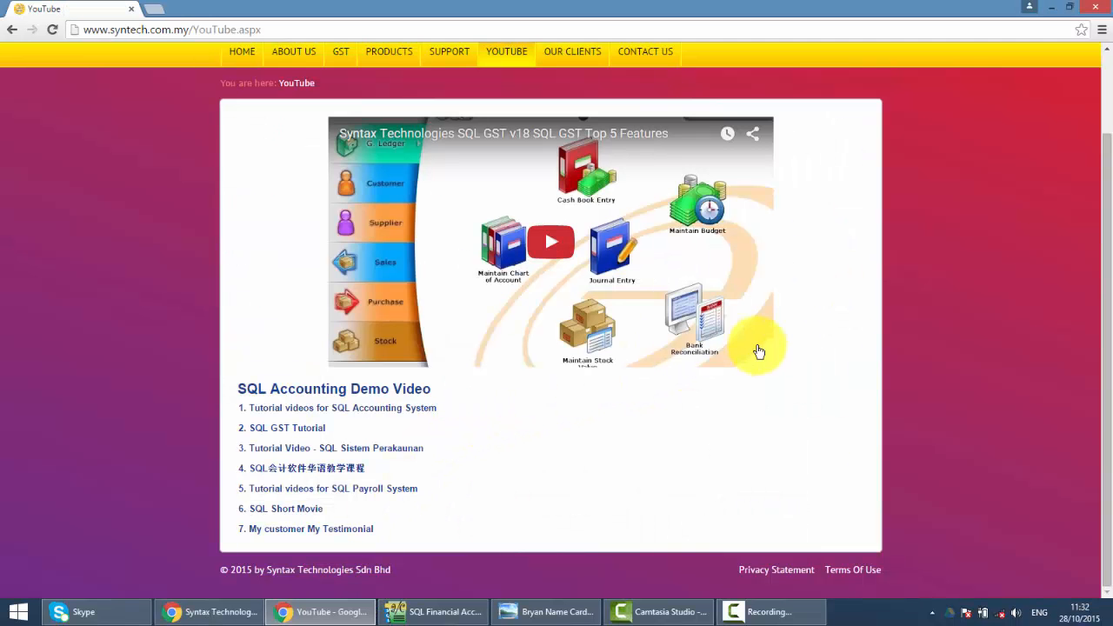
mouse_move(118, 44)
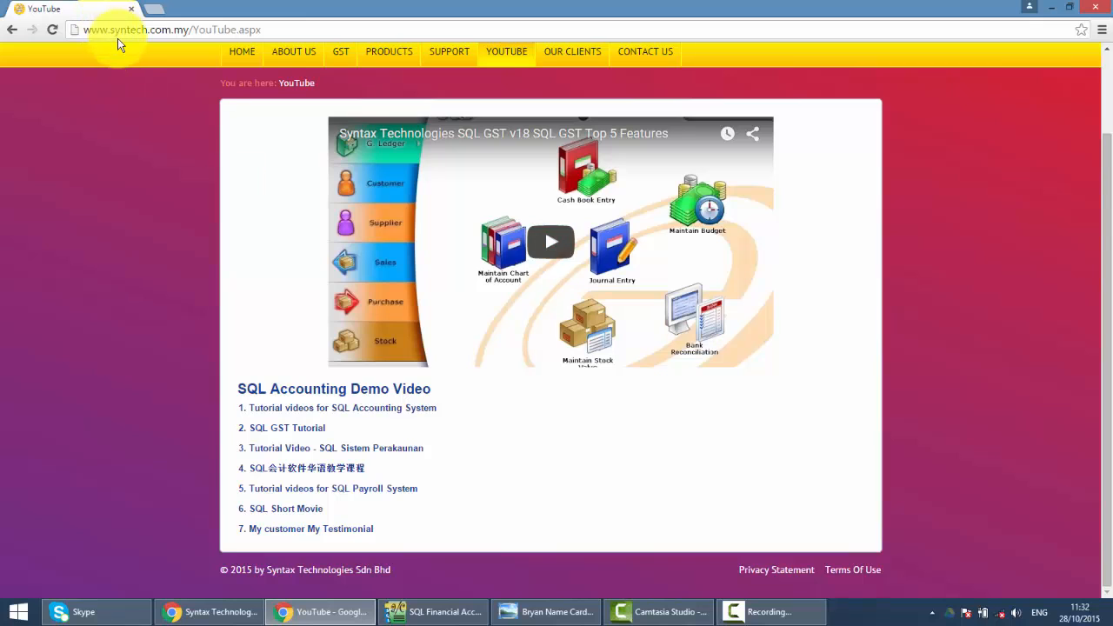
mouse_move(341, 48)
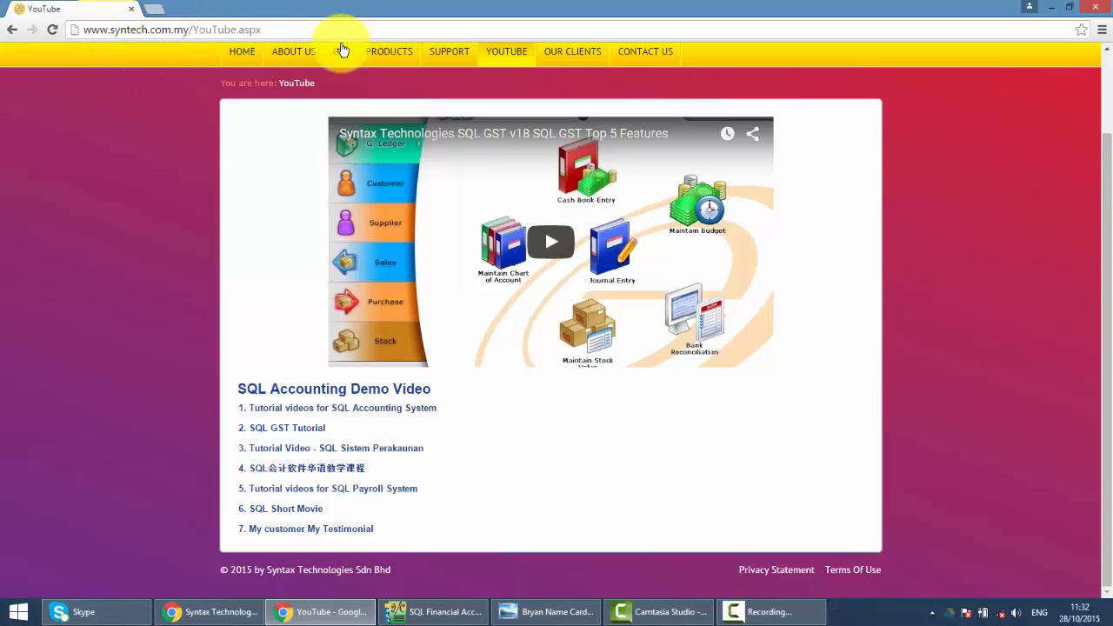
mouse_move(393, 419)
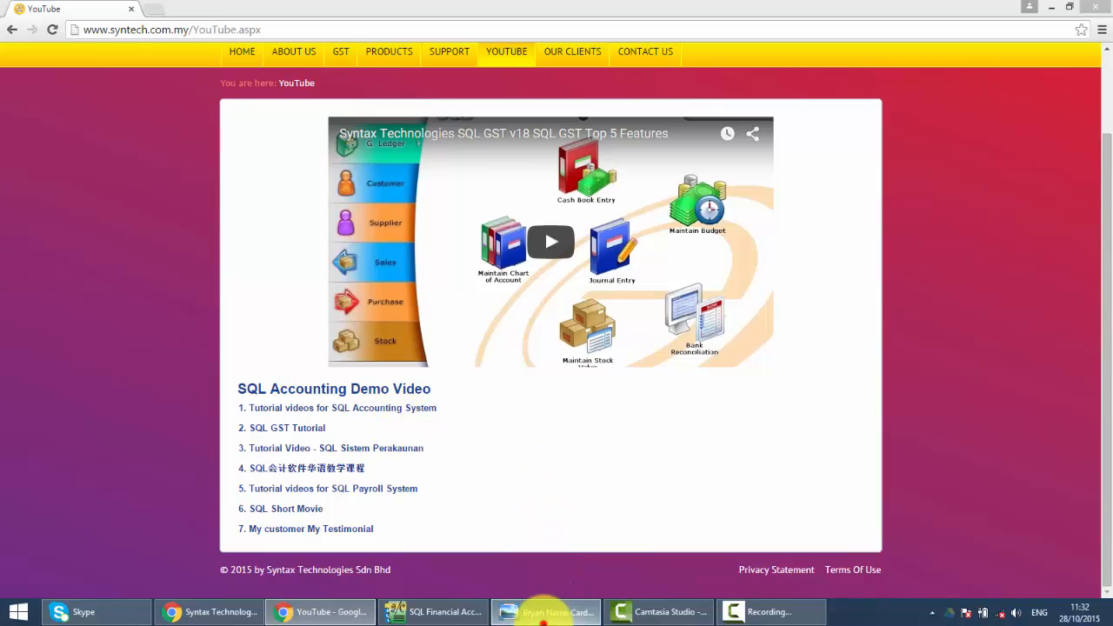
click(546, 612)
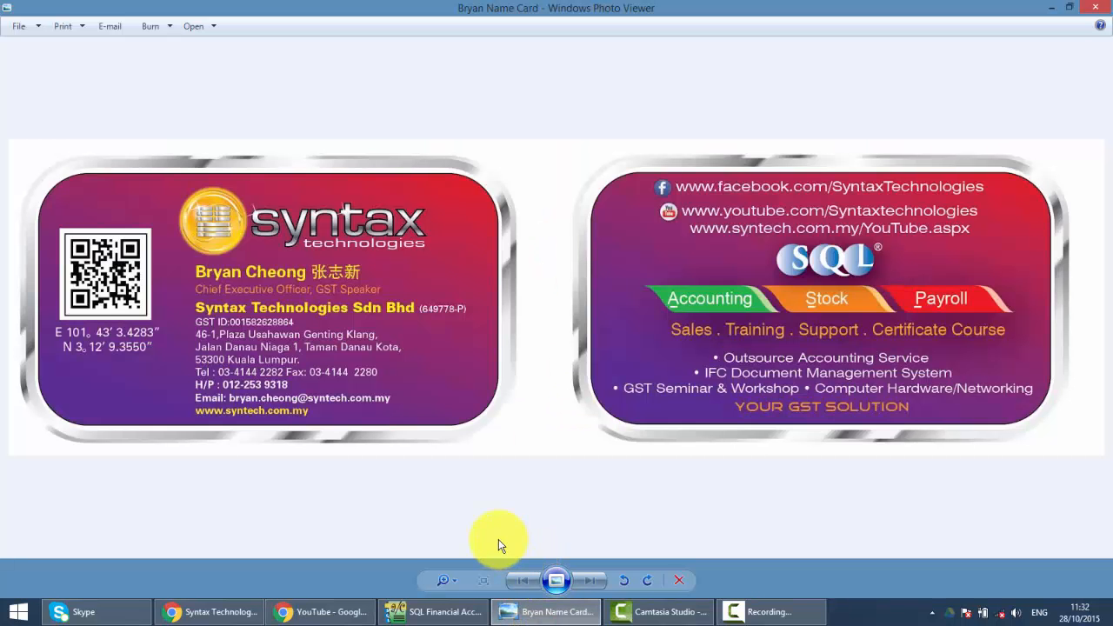